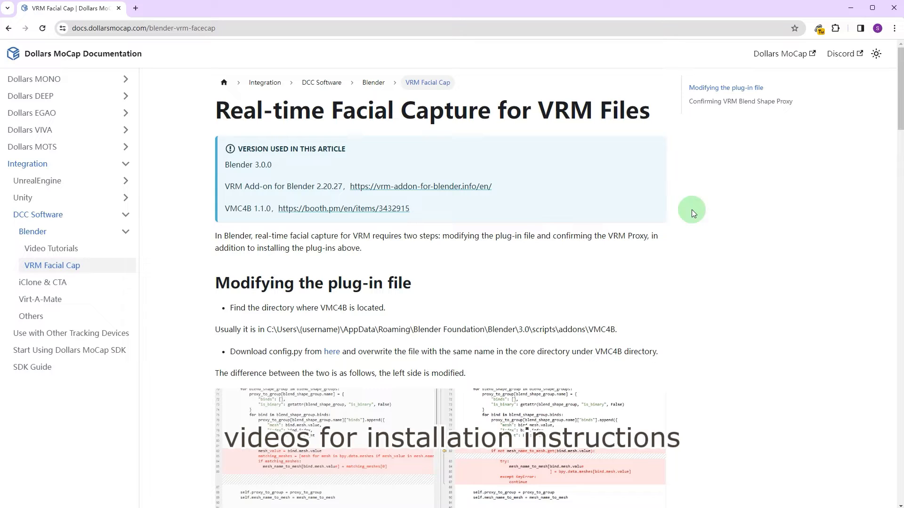
Download the modified config.py and show the Confirming VRM Blend Shape Proxy section.
left_click_drag(442, 236, 533, 235)
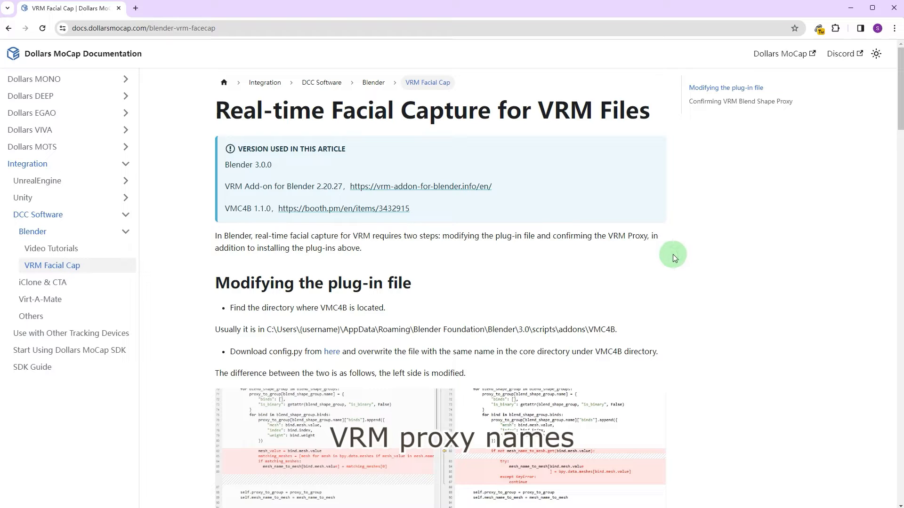
mouse_move(629, 300)
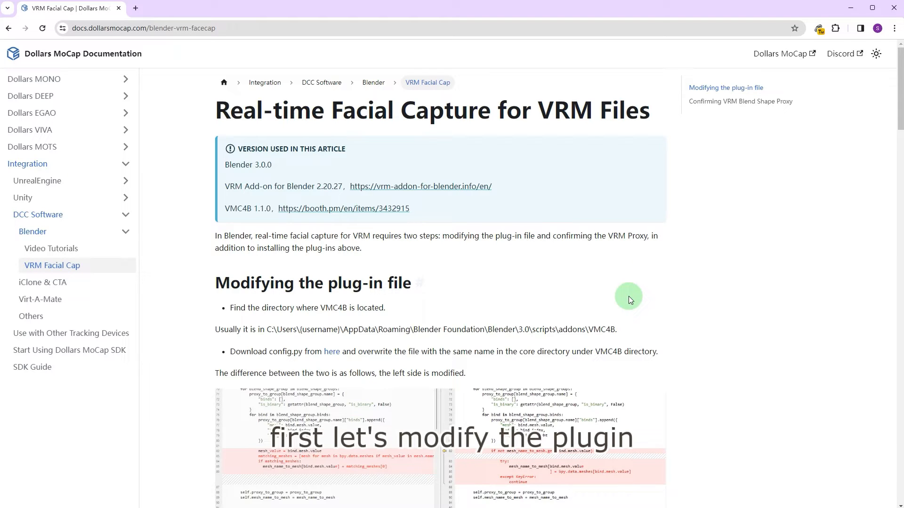
mouse_move(433, 321)
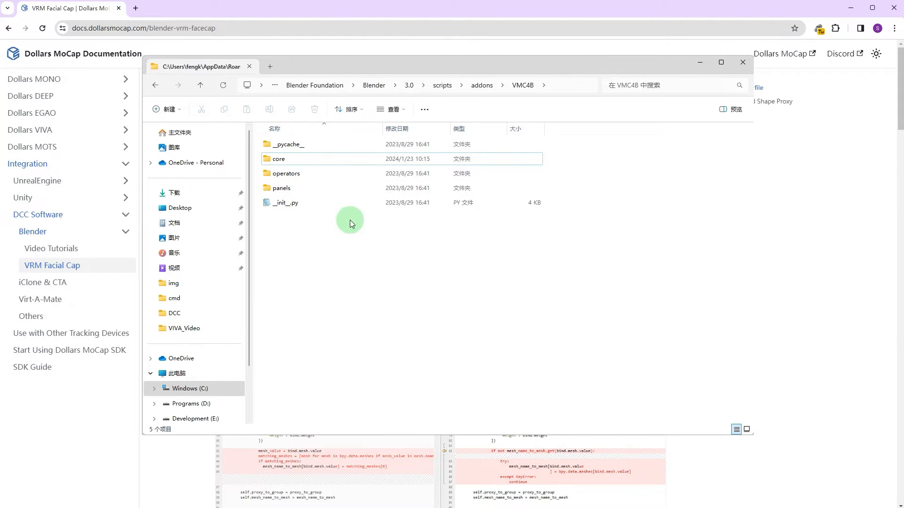
left_click(742, 62)
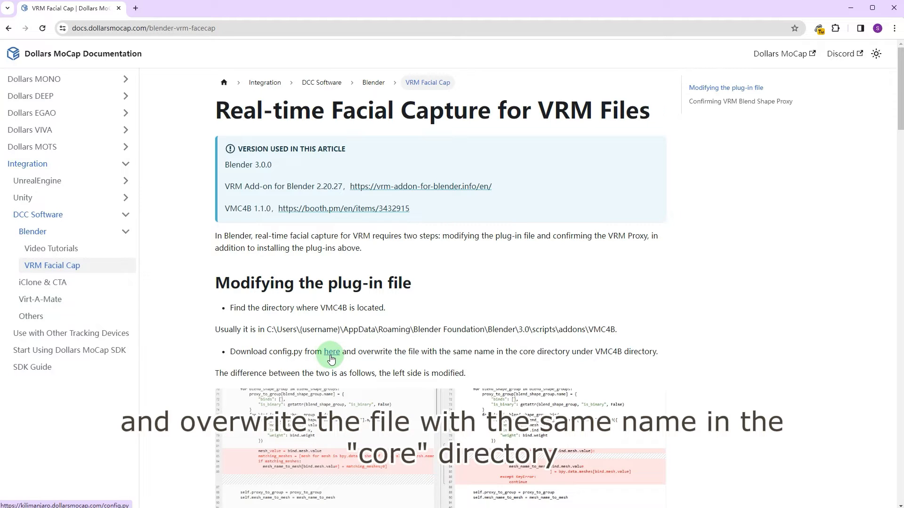
left_click(331, 352)
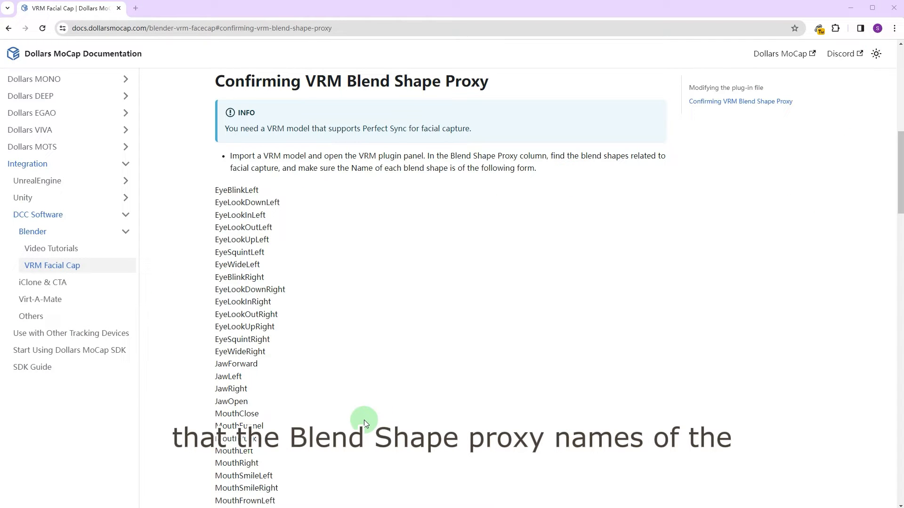
left_click_drag(215, 215, 215, 277)
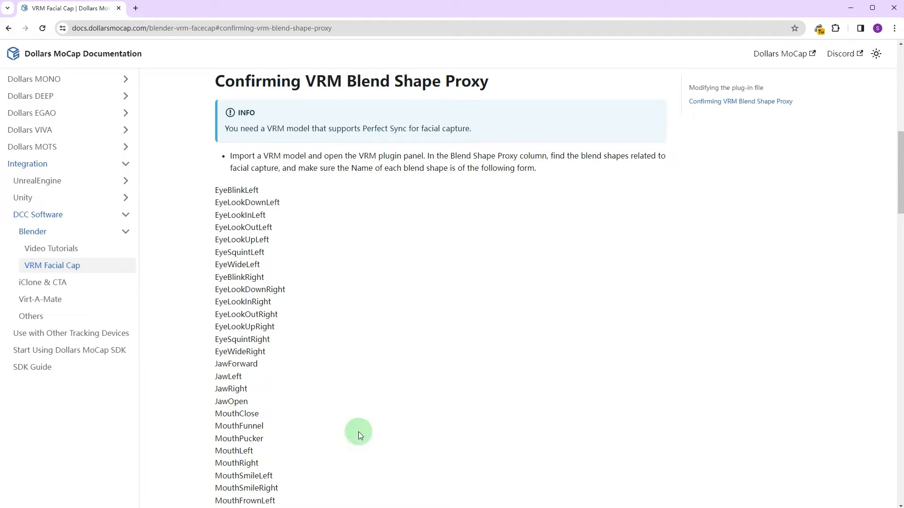
scroll("down", 3)
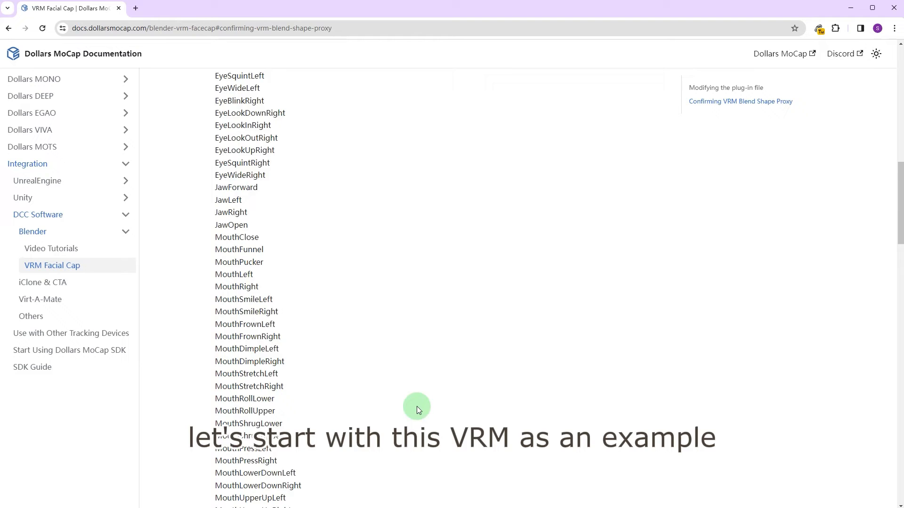
scroll("down", 3)
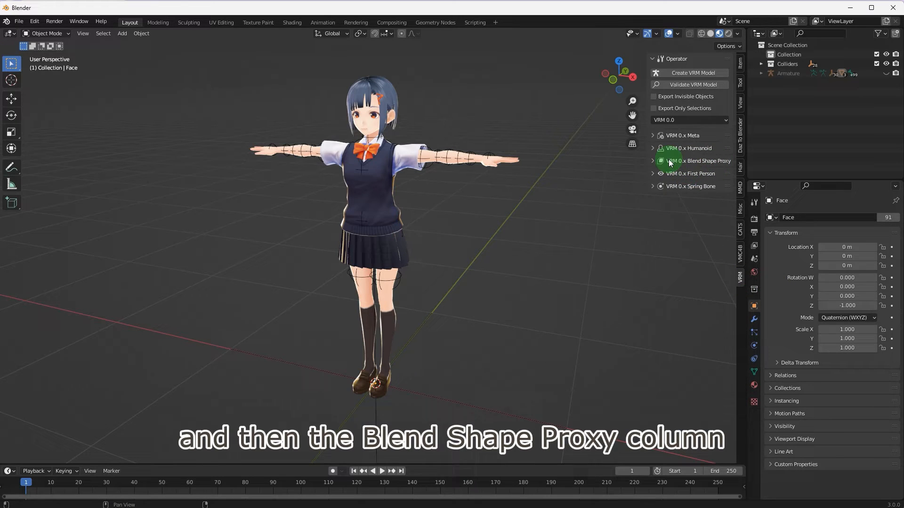
Expand VRM 0.x Blend Shape Proxy and select the BrowDownLeft entry to view its binds.
left_click(654, 161)
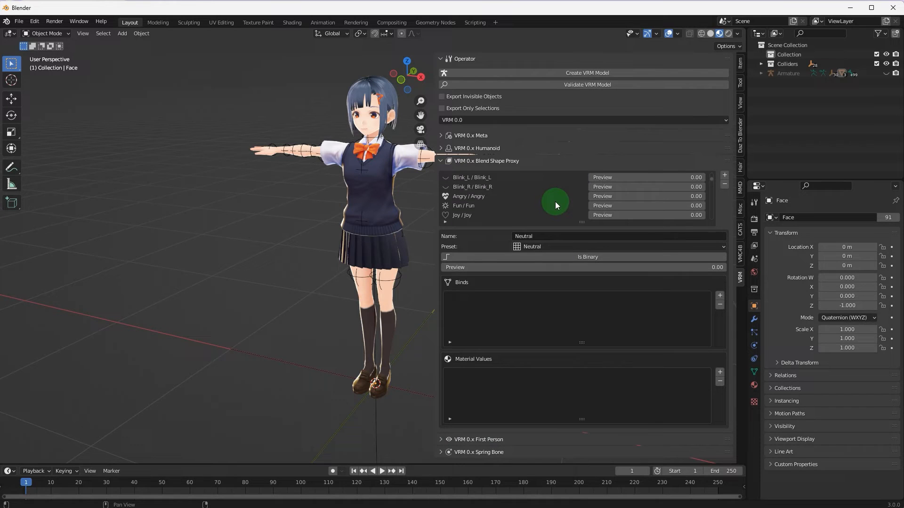
scroll("down", 3)
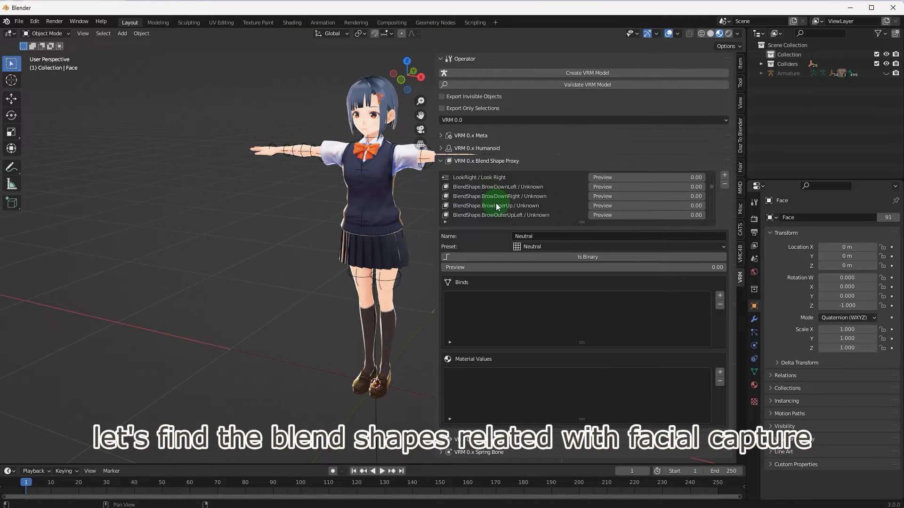
left_click(497, 187)
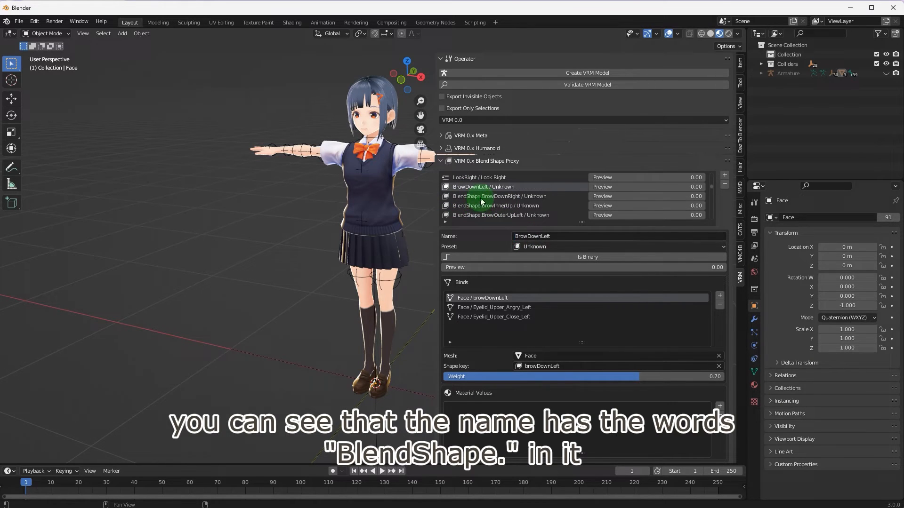
Drop the BlendShape. prefix from BrowDownRight, export to VRM, and set Armature as VMC4B target.
left_click(499, 196)
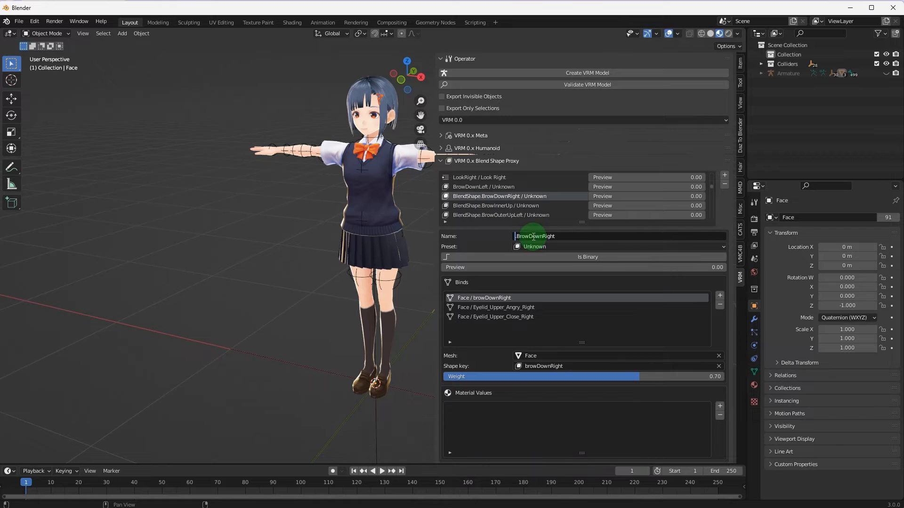
left_click(494, 206)
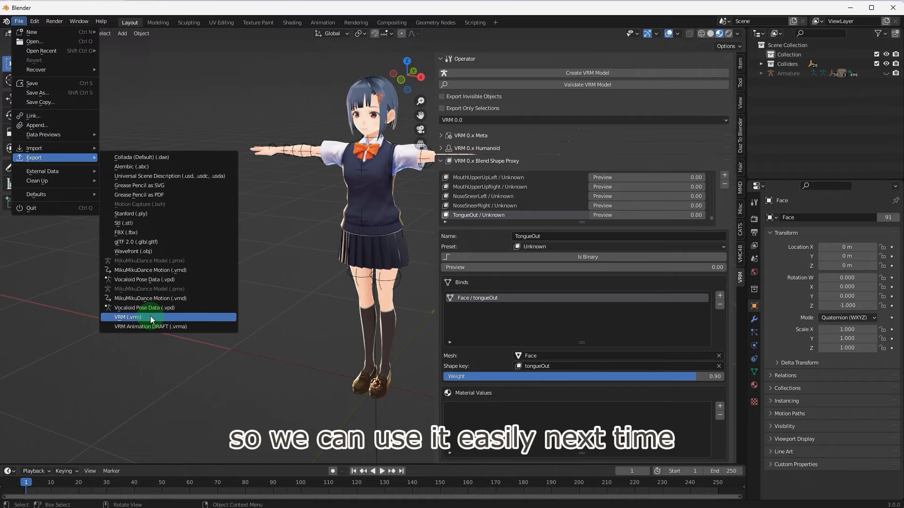
left_click(128, 316)
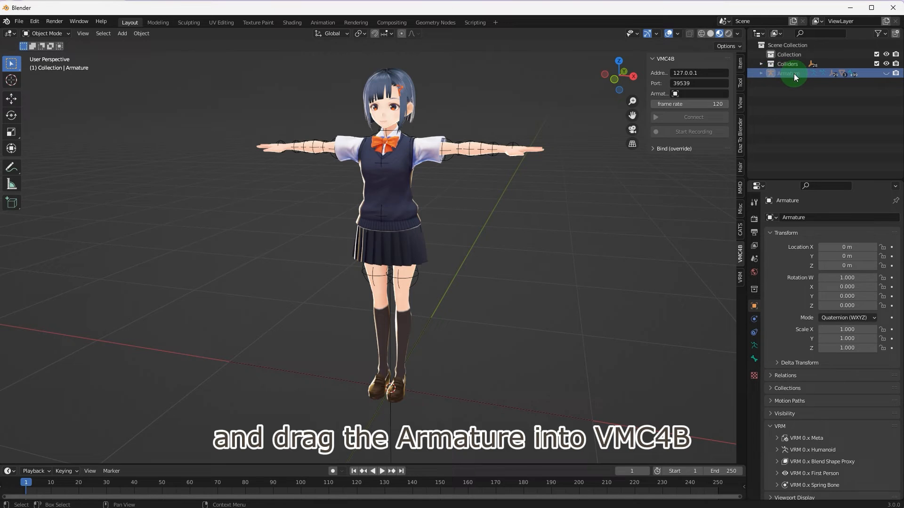
left_click_drag(787, 73, 698, 93)
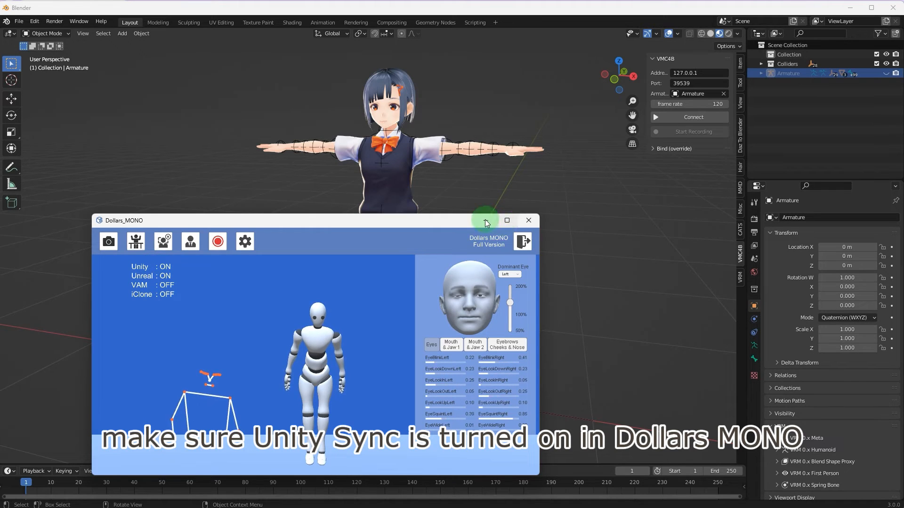
Minimize the Dollars MONO window after confirming Unity : ON.
left_click(688, 117)
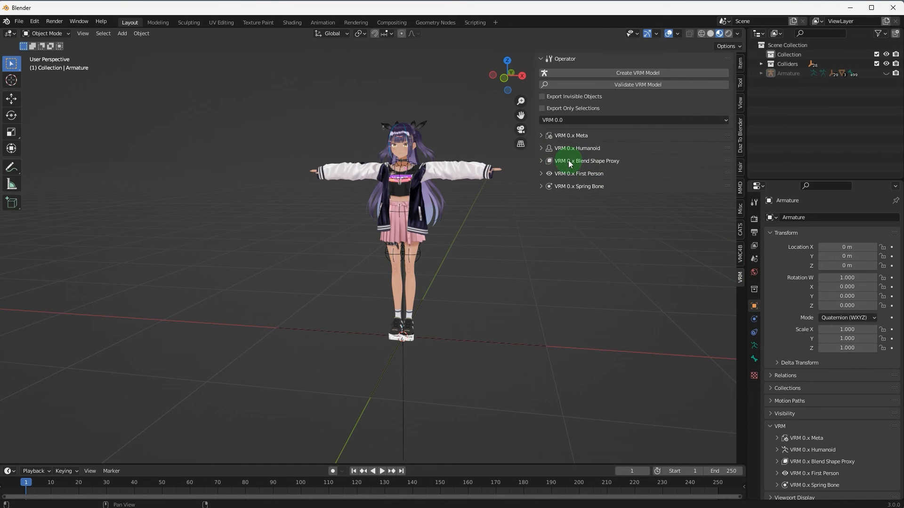
Check the second avatar's Blend Shape Proxy names, then bring up VMC4B connection settings.
left_click(586, 161)
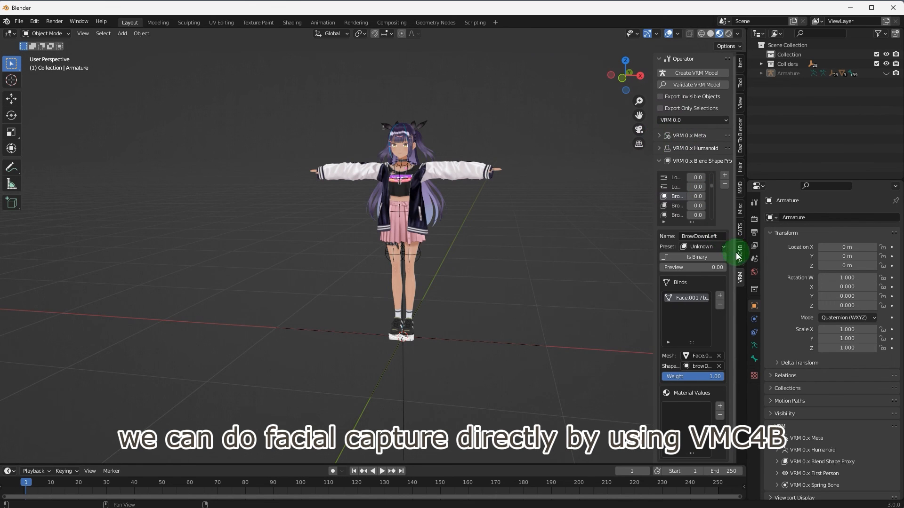
left_click(739, 255)
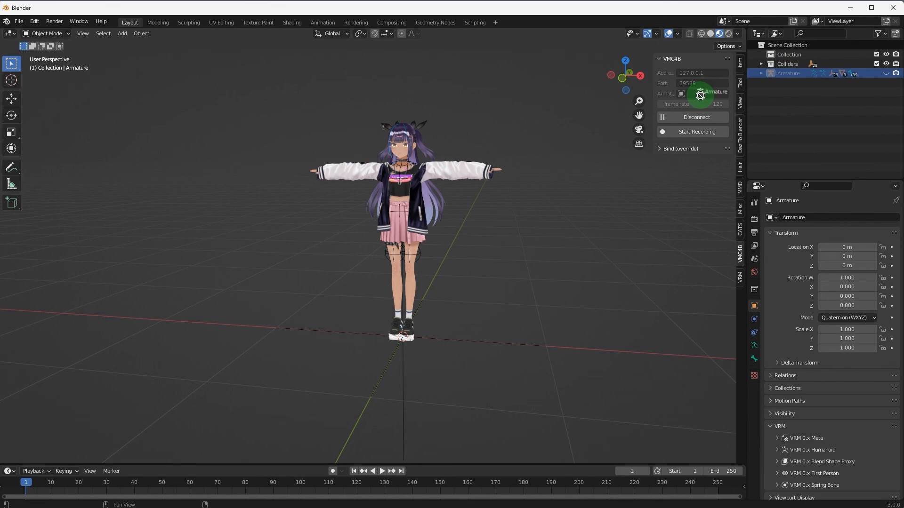